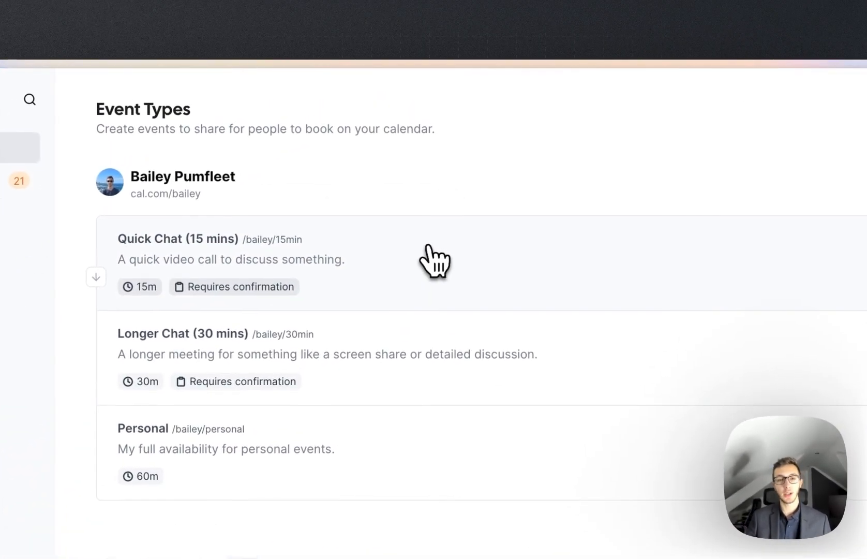
# - Open Quick Chat (15 mins) and review its description, 15min URL and Google Meet location
pyautogui.click(178, 239)
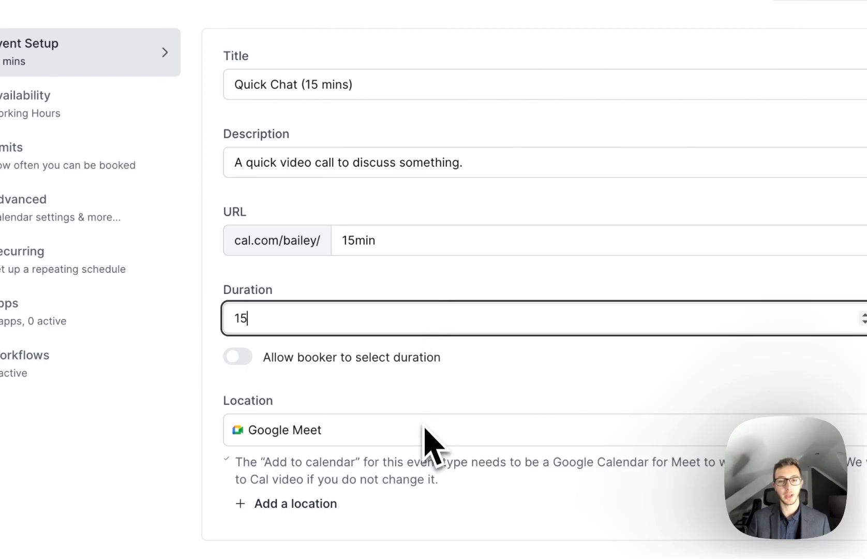
pyautogui.scroll(-3)
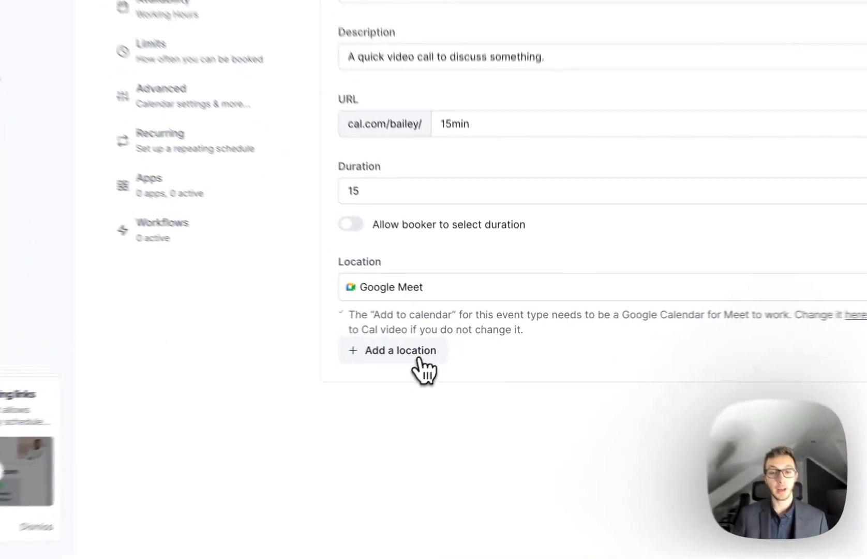
pyautogui.click(392, 351)
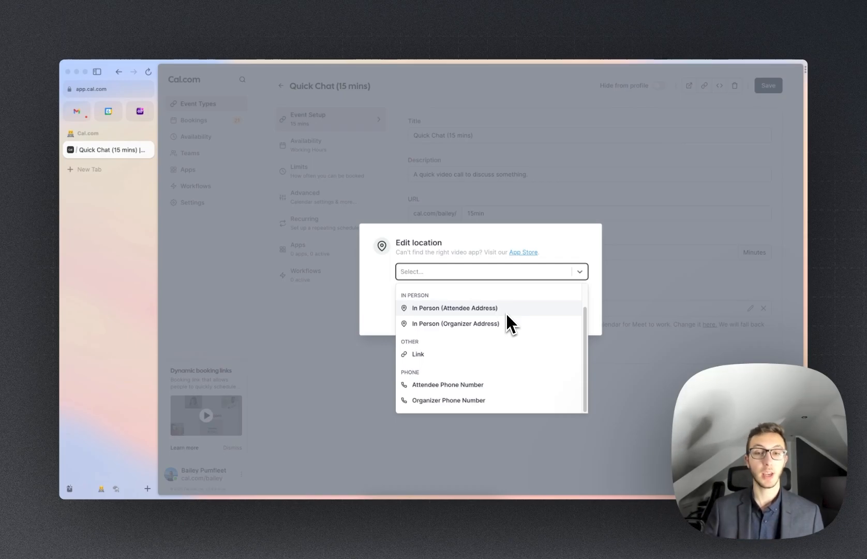
pyautogui.moveTo(496, 367)
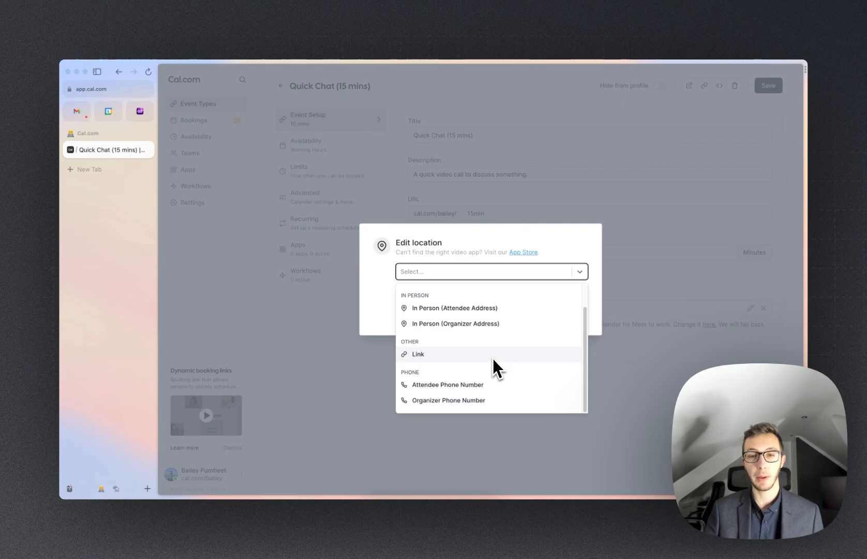
pyautogui.moveTo(494, 388)
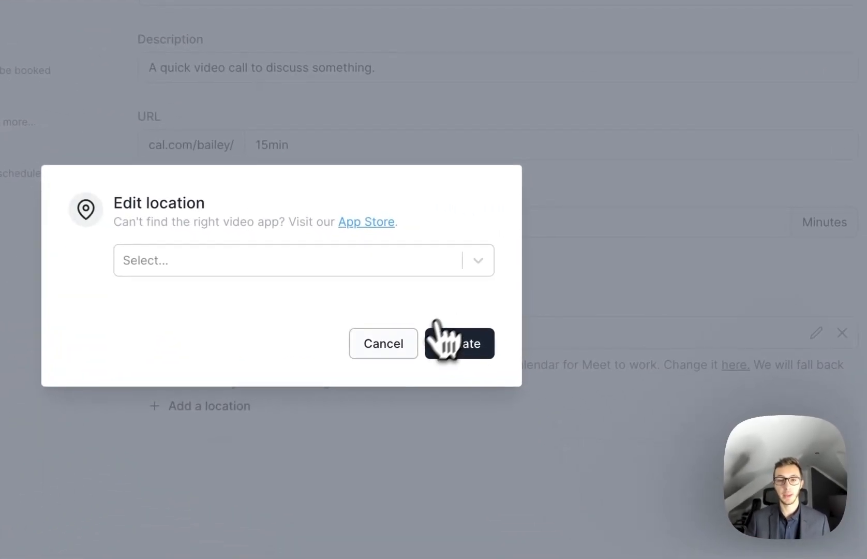
pyautogui.click(459, 343)
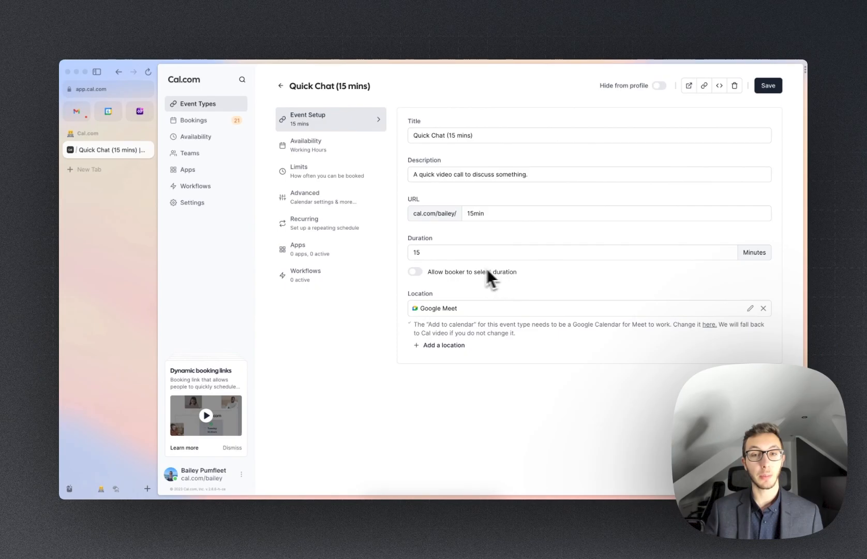
pyautogui.moveTo(490, 293)
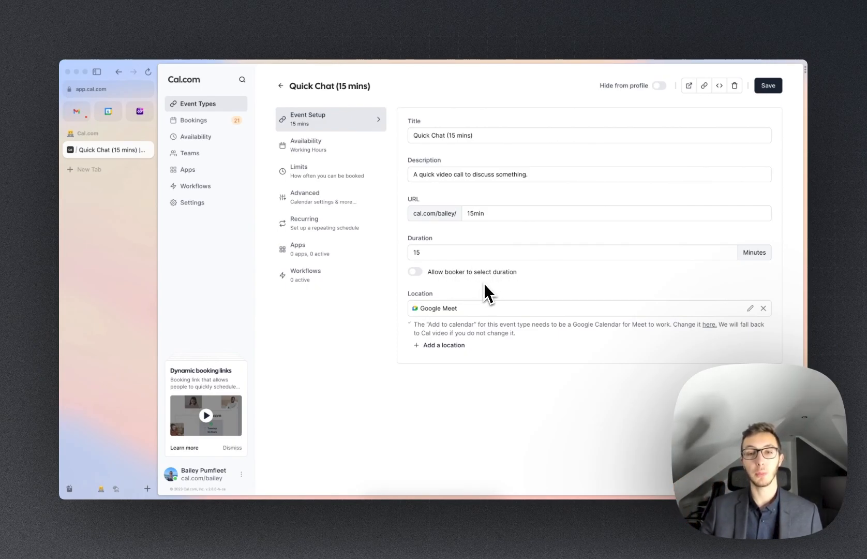
# - View Quick Chat's availability: Working Hours, weekdays 10 AM–5 PM, Europe/London
pyautogui.click(415, 272)
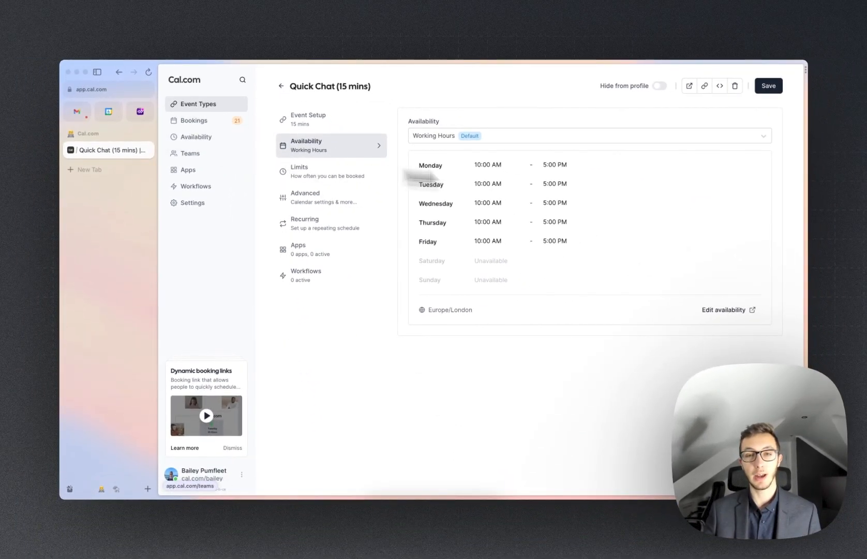
# - Switch Quick Chat's availability schedule from Working Hours to Personal
pyautogui.click(588, 135)
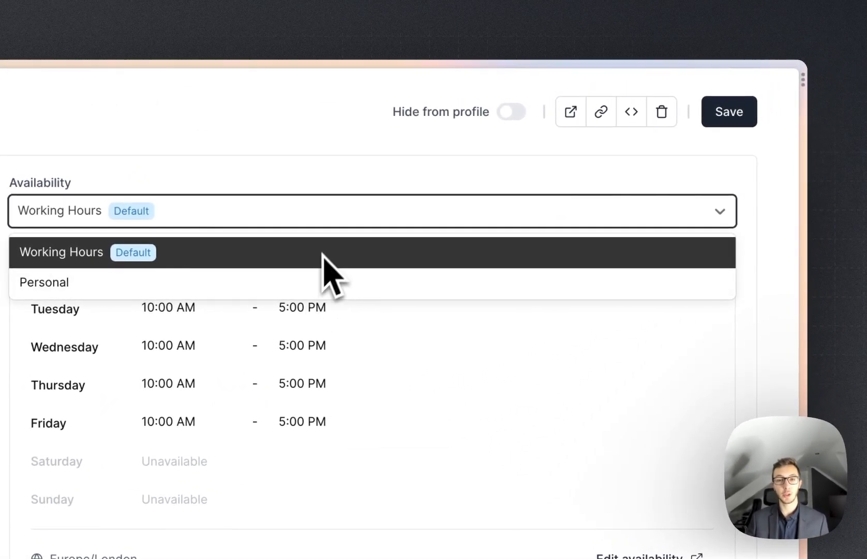
pyautogui.click(43, 282)
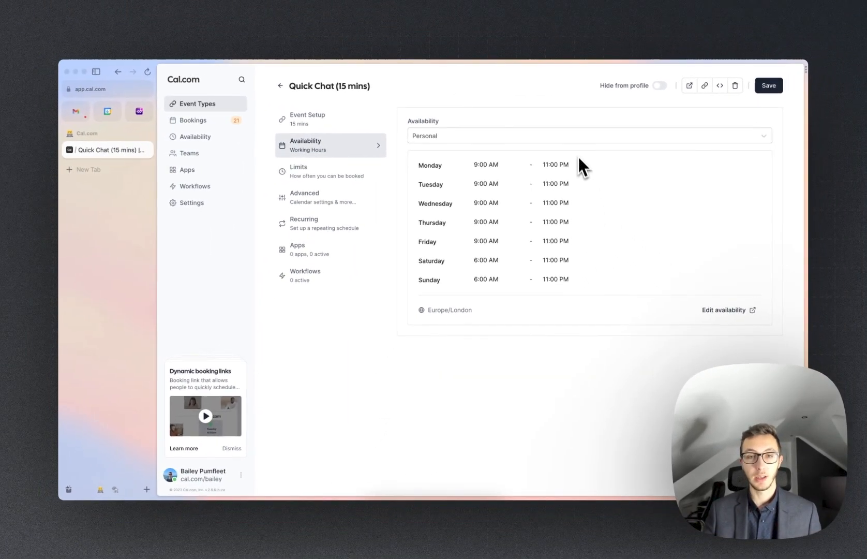
pyautogui.click(589, 135)
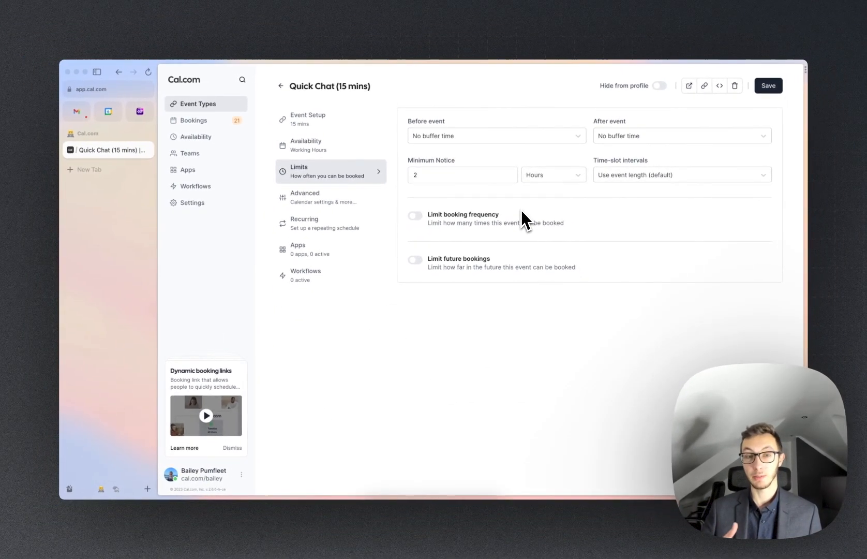
pyautogui.moveTo(519, 176)
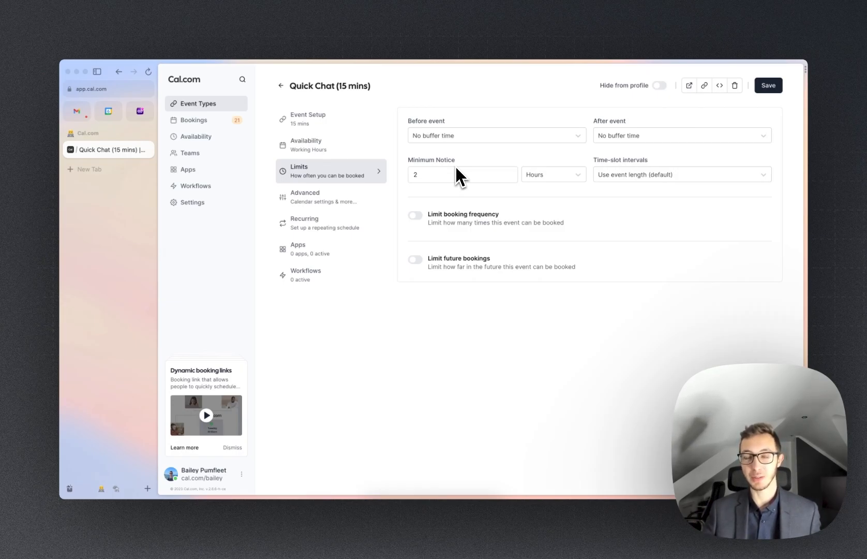
pyautogui.moveTo(539, 185)
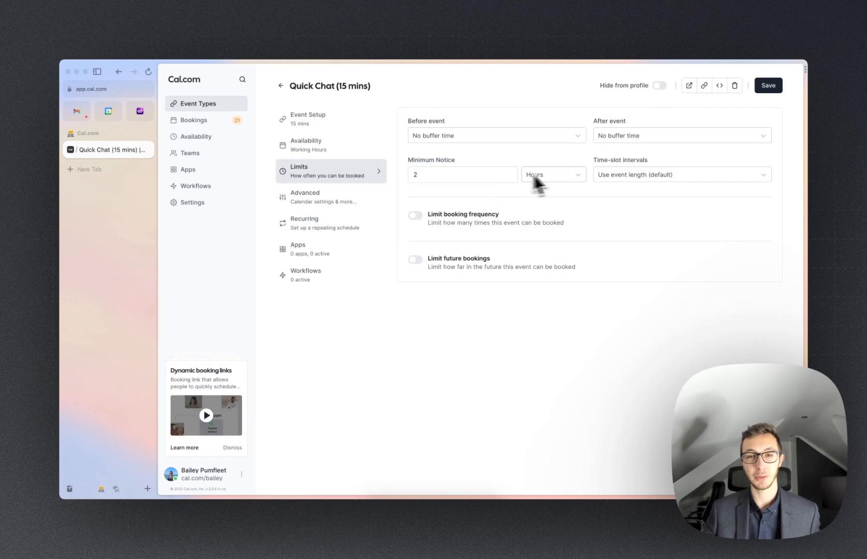
pyautogui.click(552, 175)
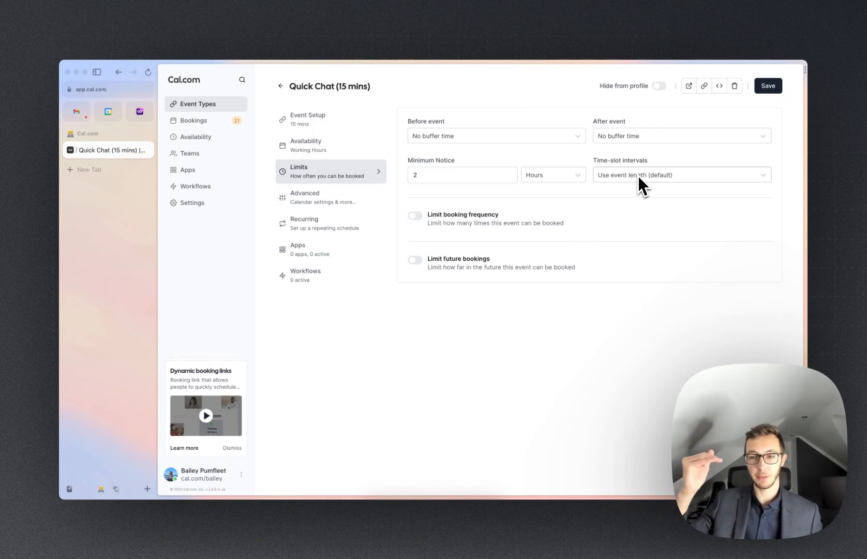
pyautogui.click(682, 175)
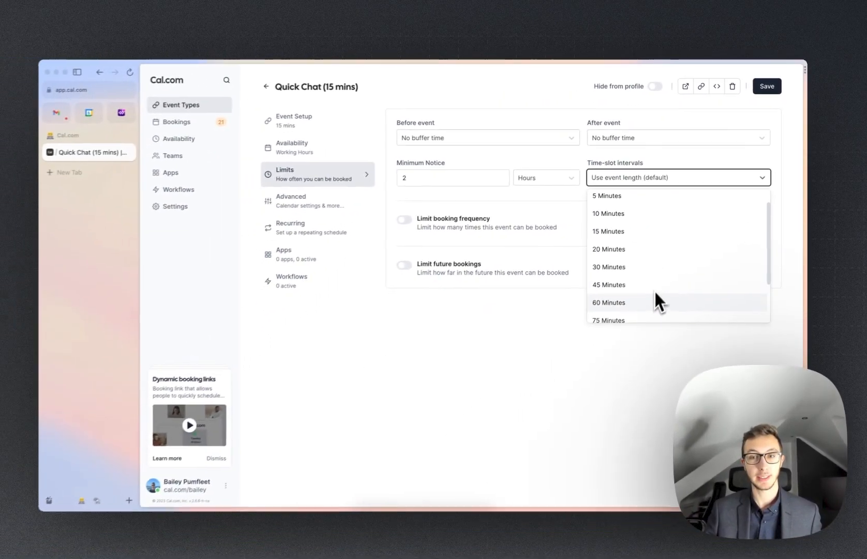
pyautogui.click(494, 341)
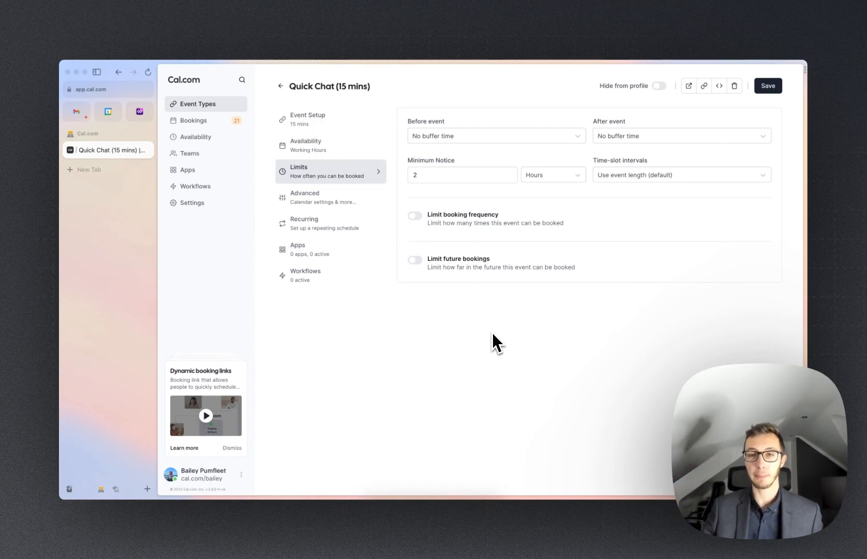
pyautogui.moveTo(432, 265)
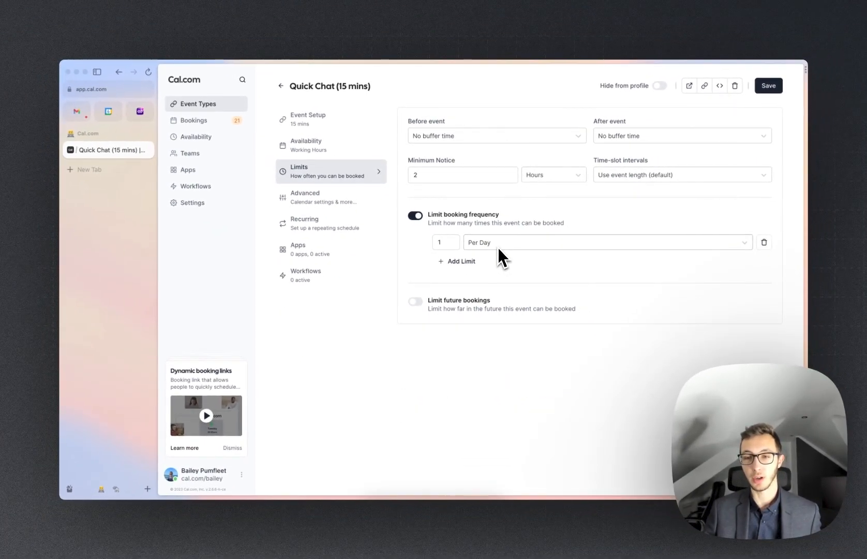
# - Limit future bookings to 30 business days into the future
pyautogui.click(606, 242)
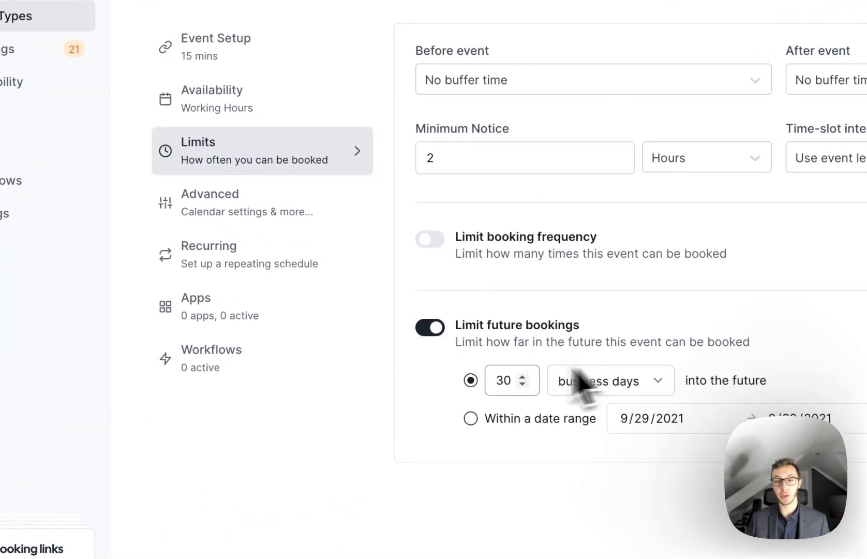
pyautogui.click(608, 381)
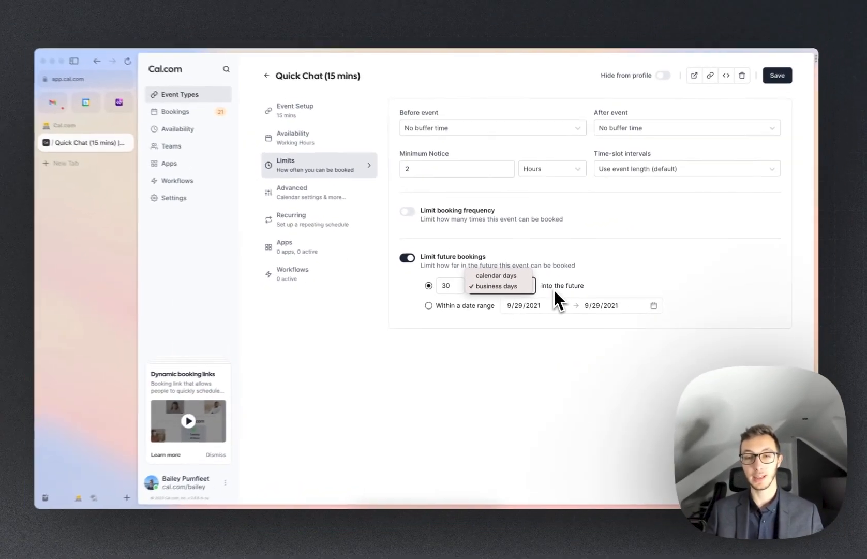
pyautogui.click(495, 286)
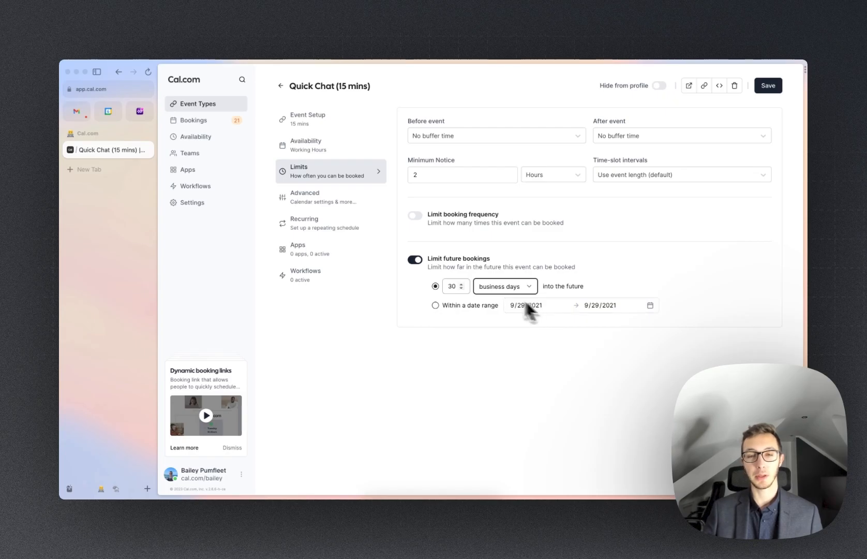
pyautogui.click(331, 199)
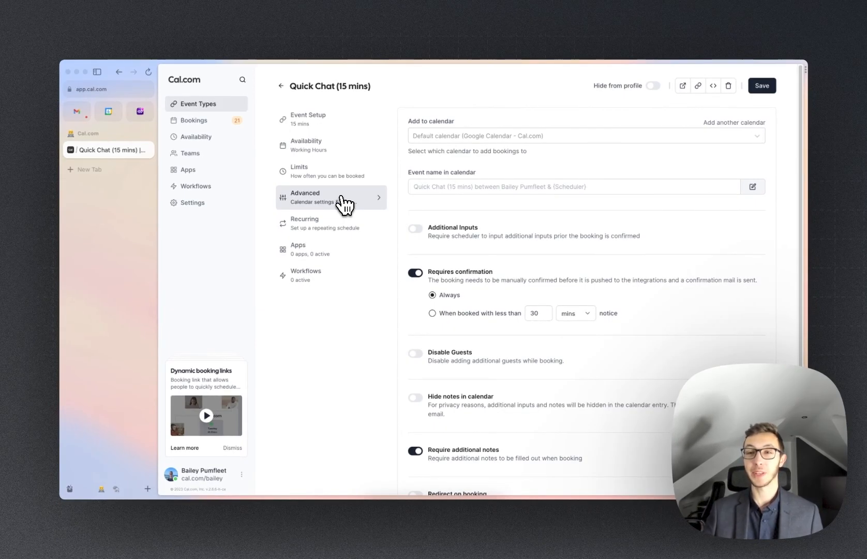
pyautogui.click(585, 136)
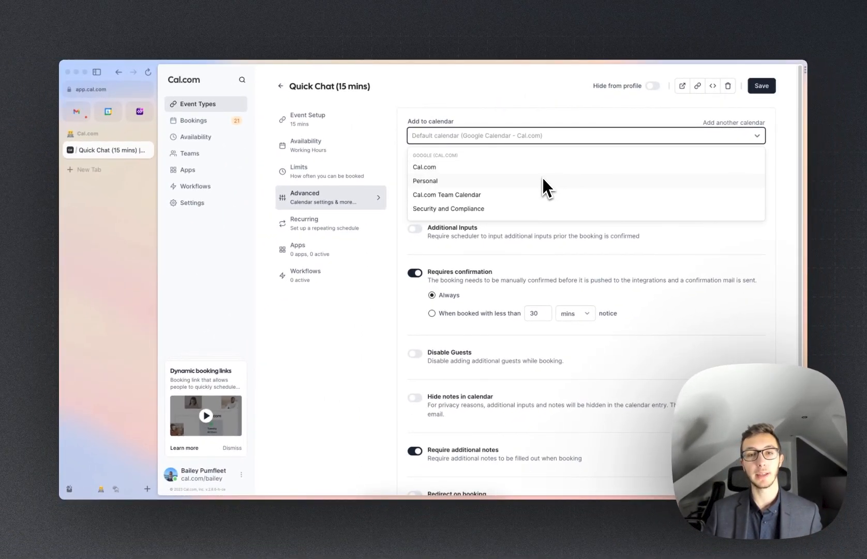
pyautogui.moveTo(457, 196)
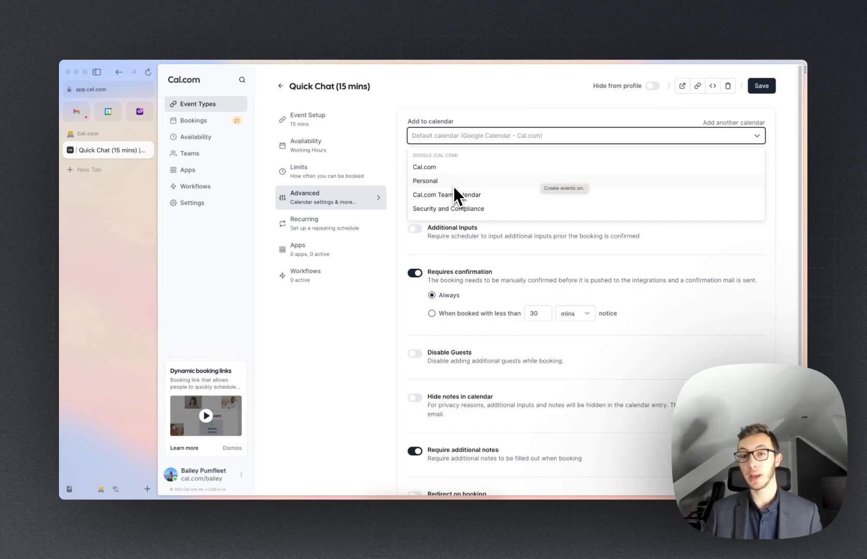
pyautogui.moveTo(479, 202)
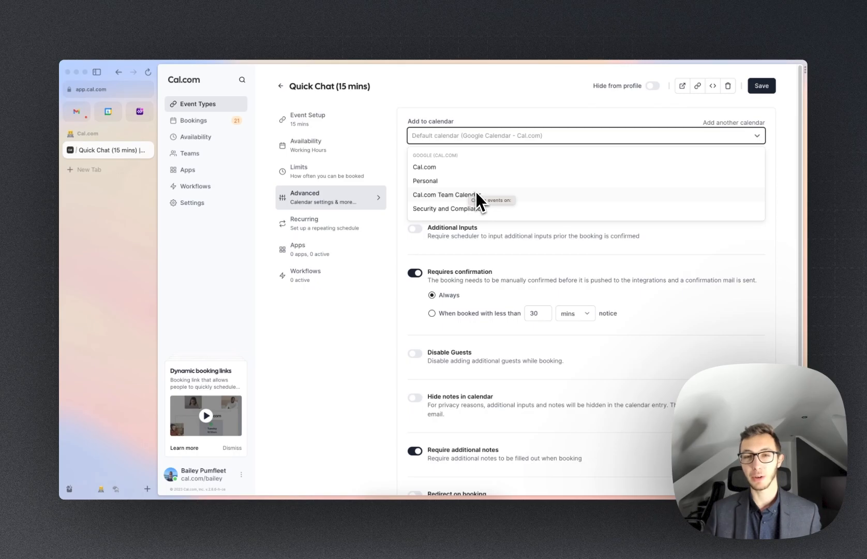
pyautogui.moveTo(498, 216)
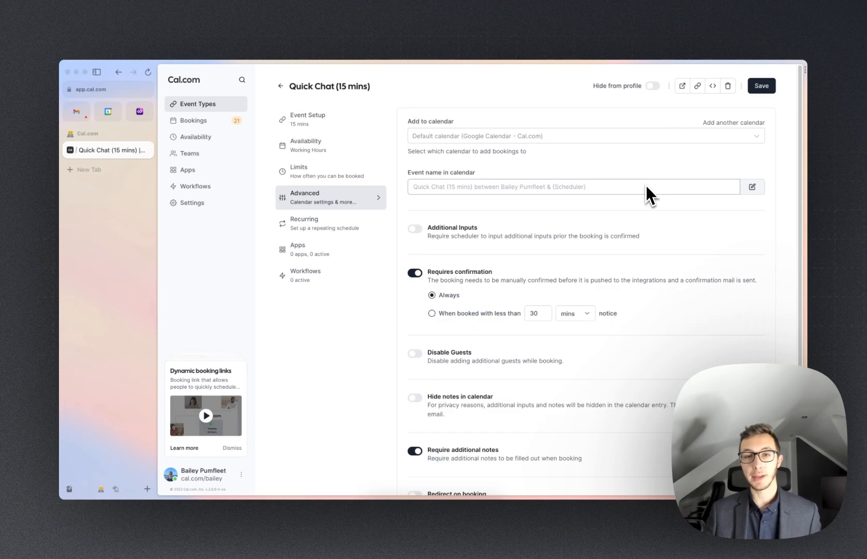
pyautogui.moveTo(497, 192)
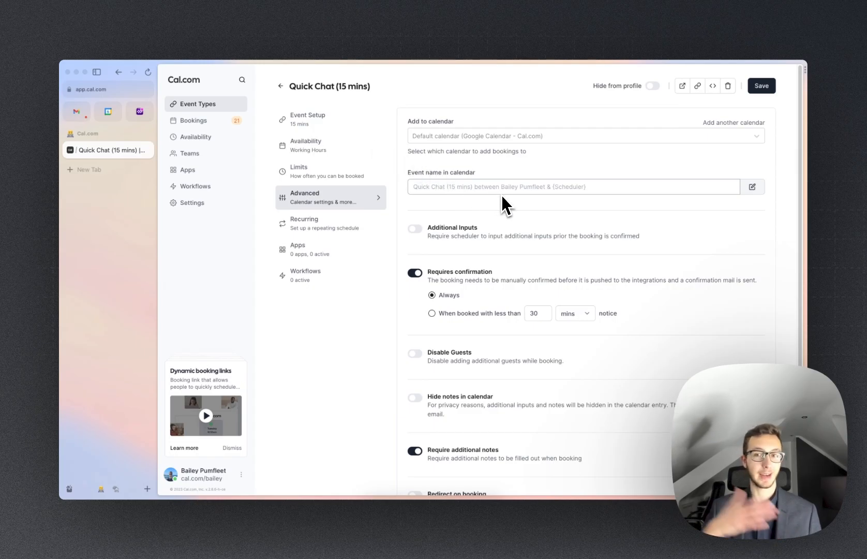
pyautogui.moveTo(537, 212)
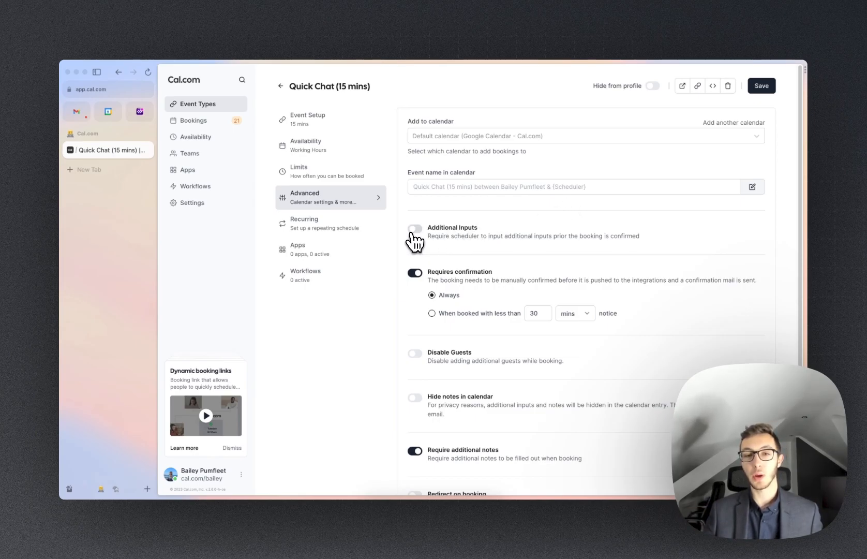
pyautogui.click(415, 229)
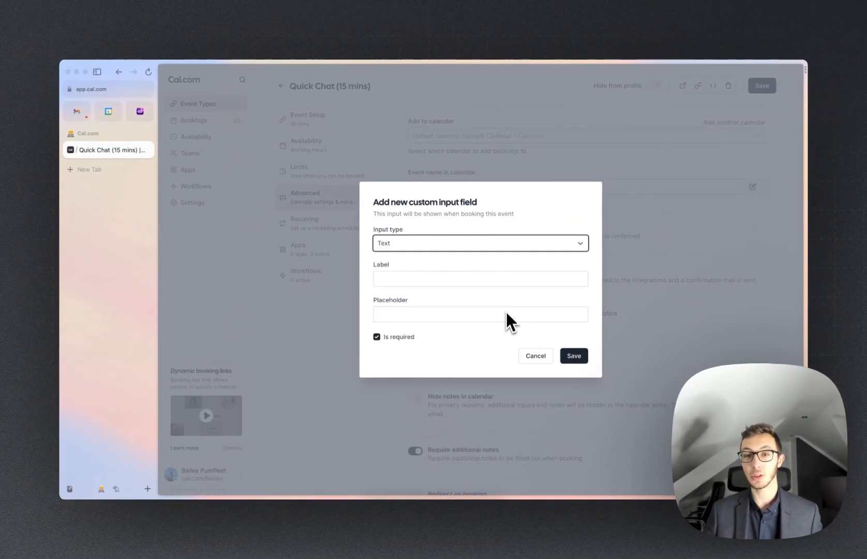
pyautogui.moveTo(557, 243)
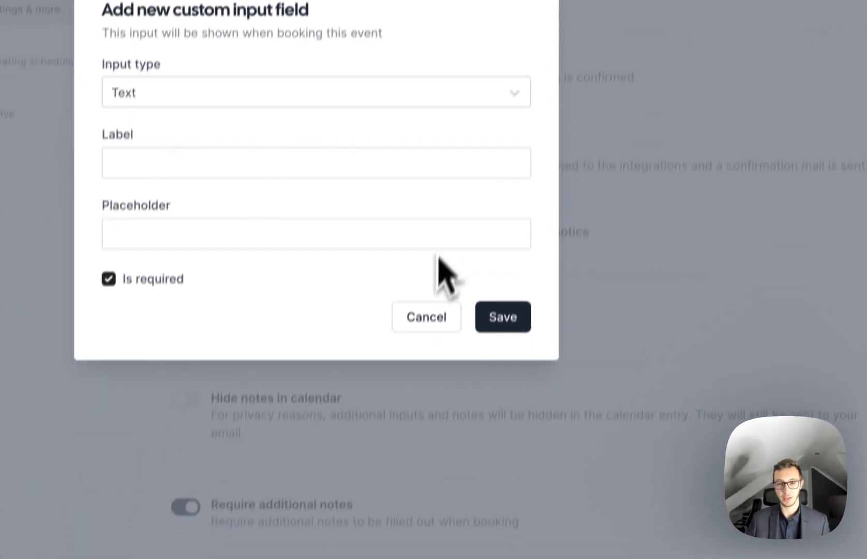
pyautogui.click(426, 317)
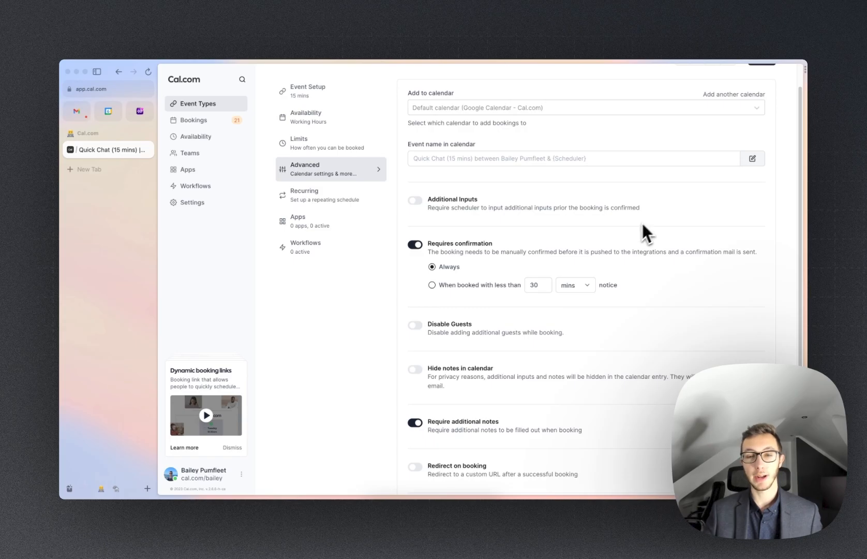
pyautogui.moveTo(532, 237)
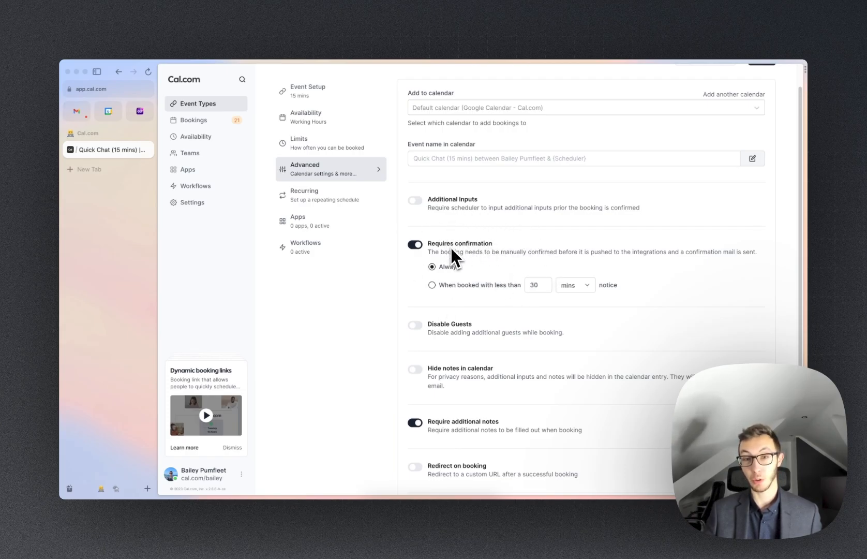
pyautogui.moveTo(469, 295)
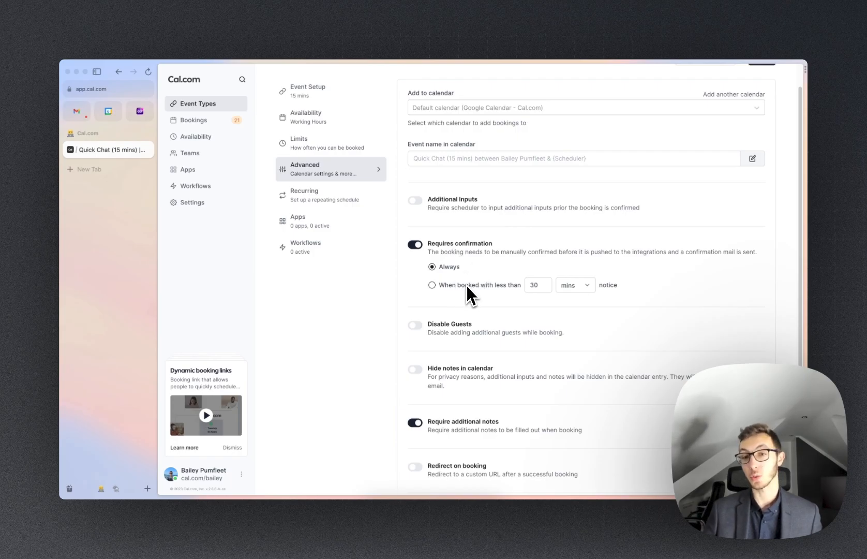
pyautogui.moveTo(475, 303)
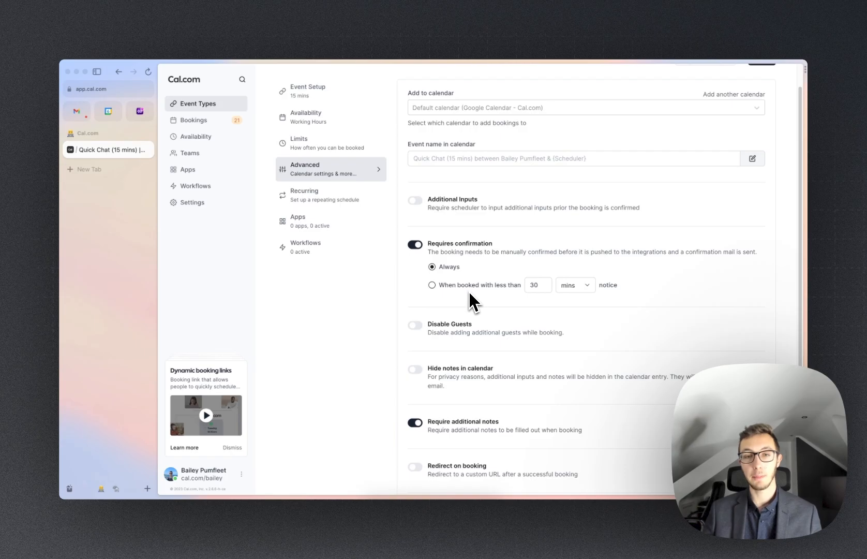
pyautogui.scroll(-3)
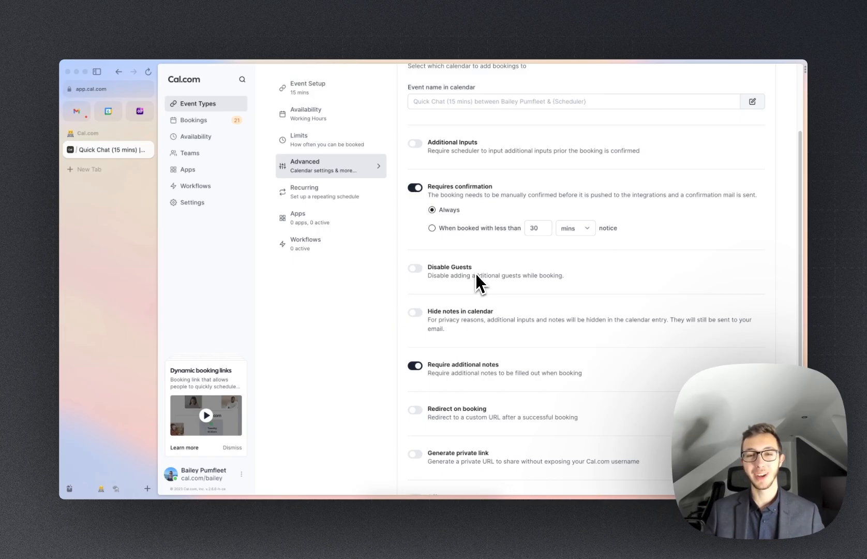
pyautogui.moveTo(421, 277)
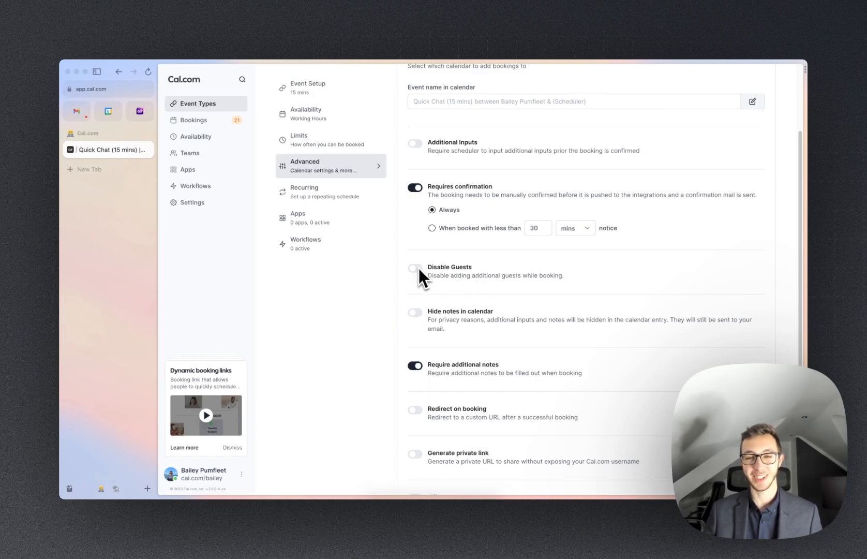
pyautogui.moveTo(605, 297)
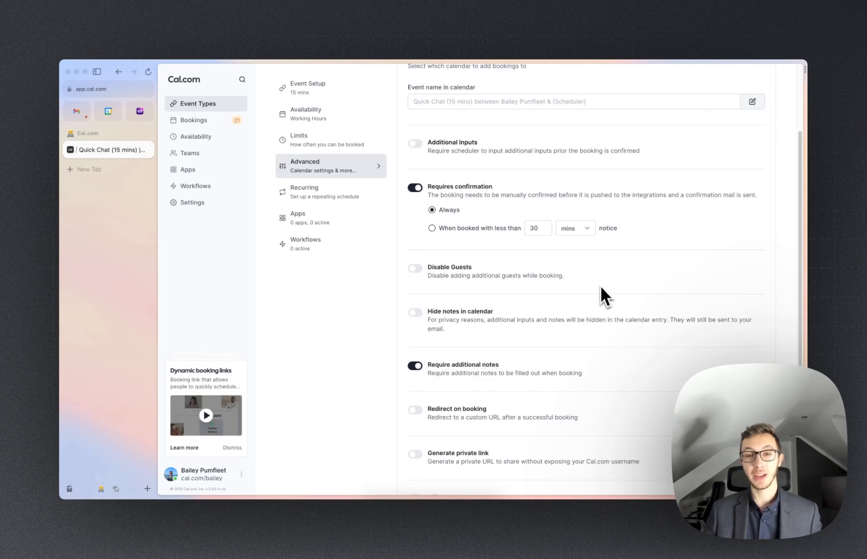
pyautogui.scroll(-3)
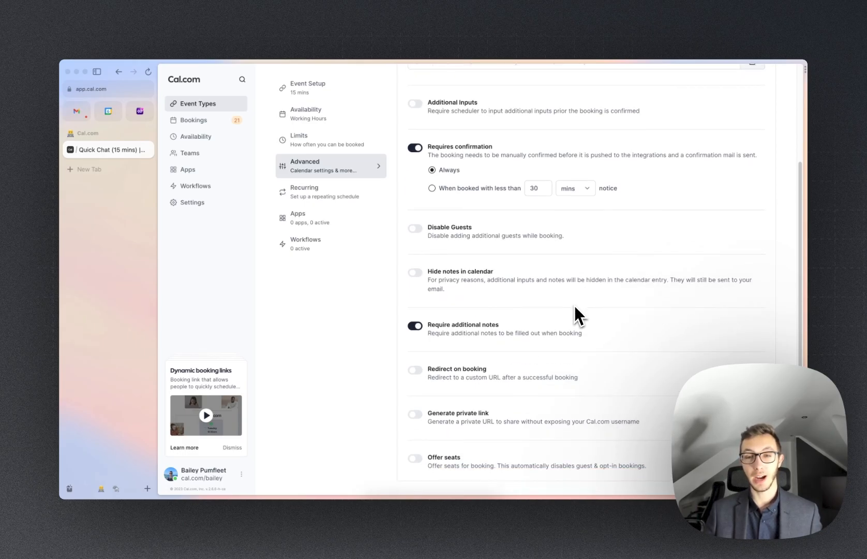
pyautogui.moveTo(587, 289)
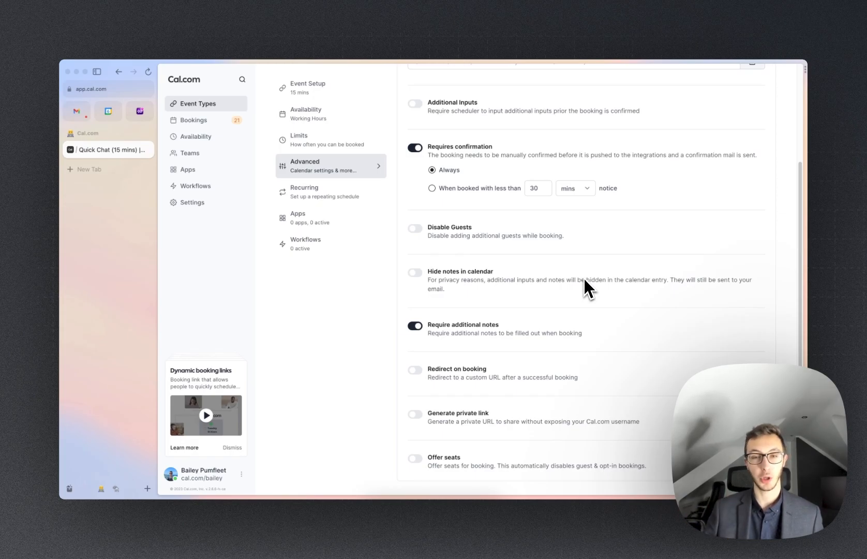
pyautogui.moveTo(536, 293)
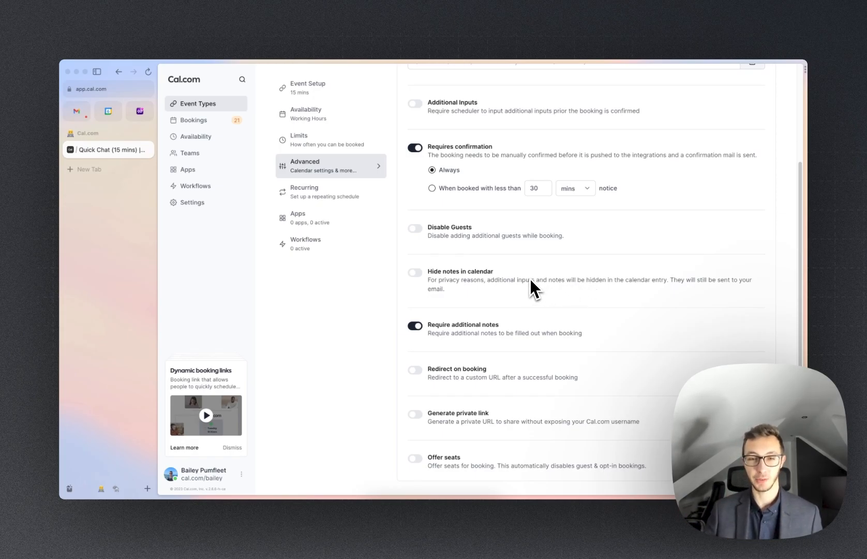
pyautogui.moveTo(544, 280)
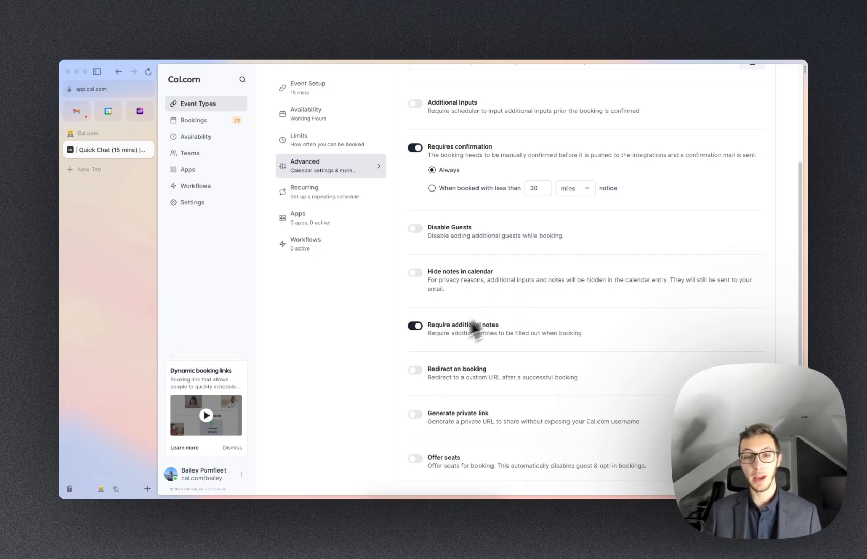
pyautogui.moveTo(521, 338)
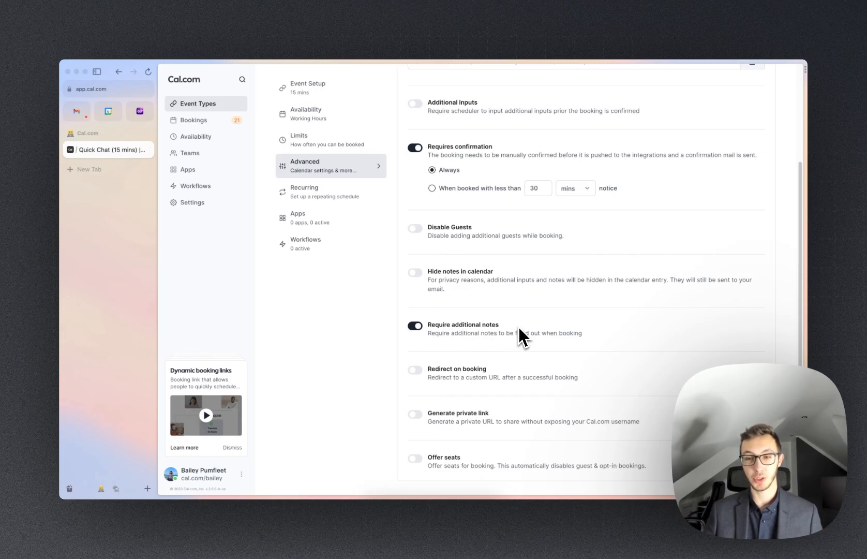
pyautogui.click(414, 325)
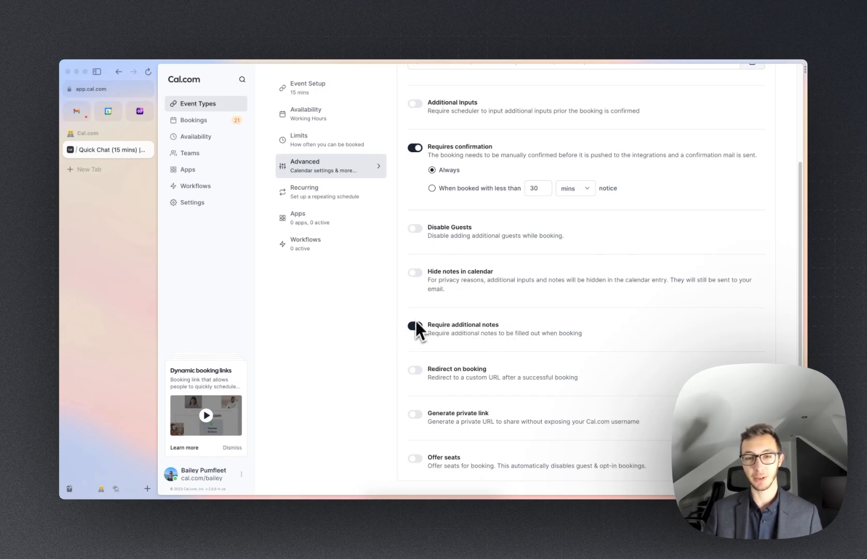
pyautogui.click(415, 326)
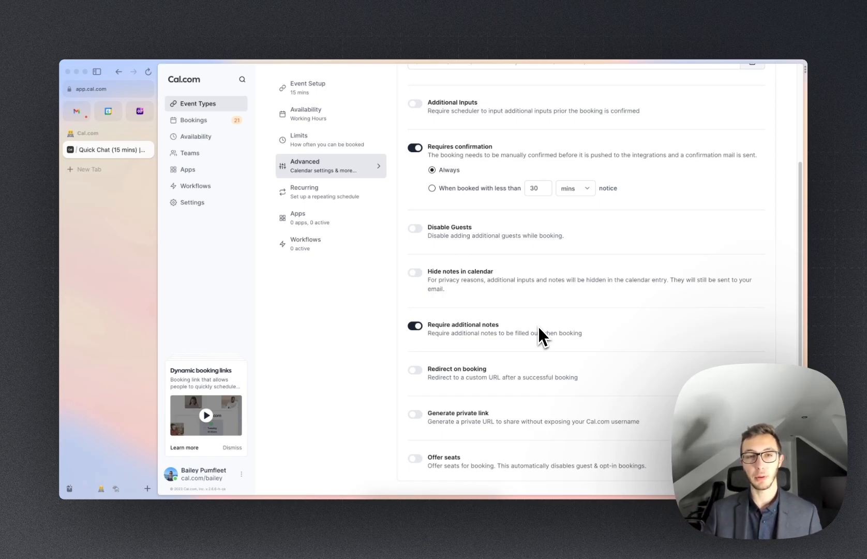
pyautogui.moveTo(525, 339)
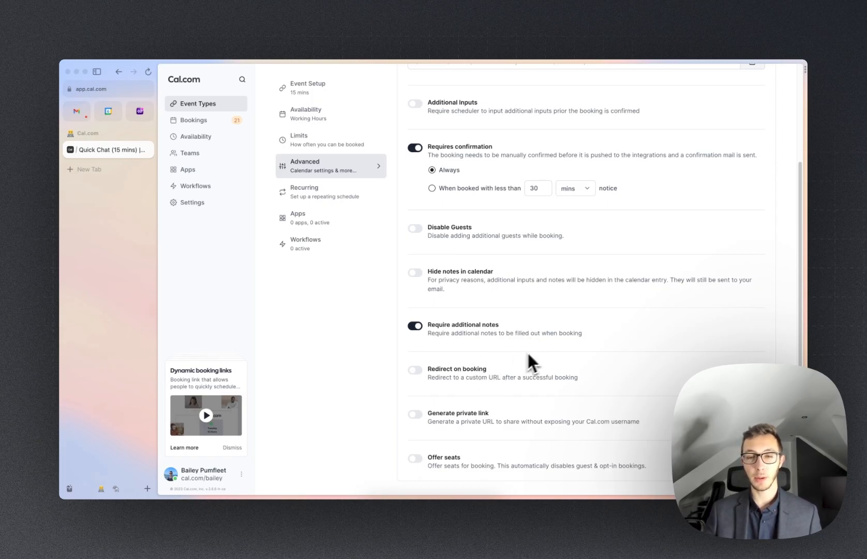
pyautogui.moveTo(502, 392)
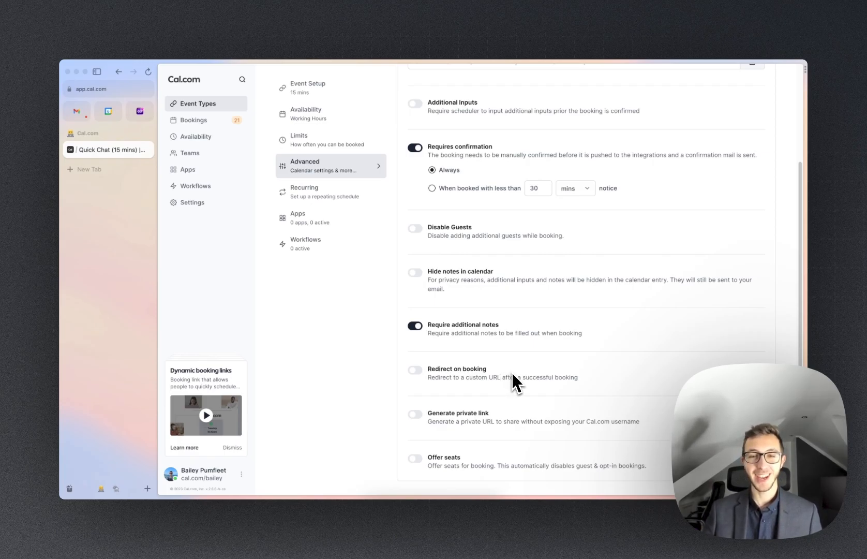
pyautogui.moveTo(487, 426)
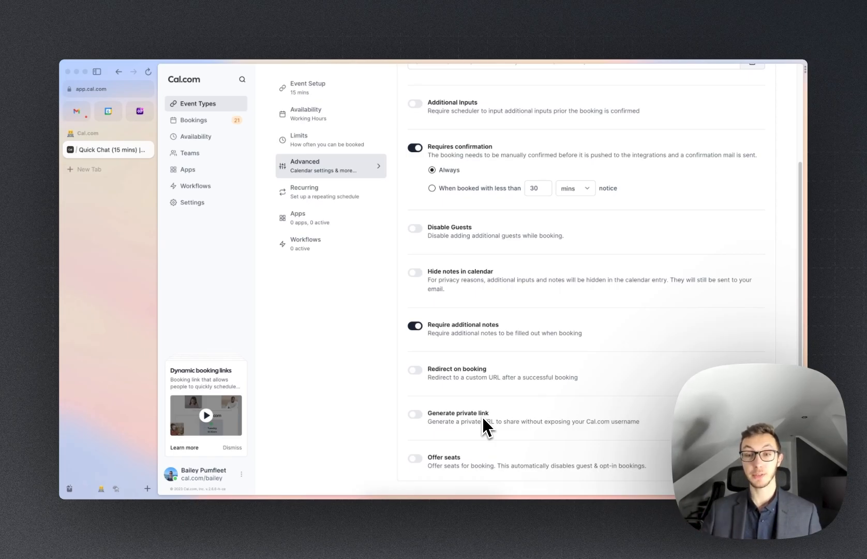
pyautogui.moveTo(484, 429)
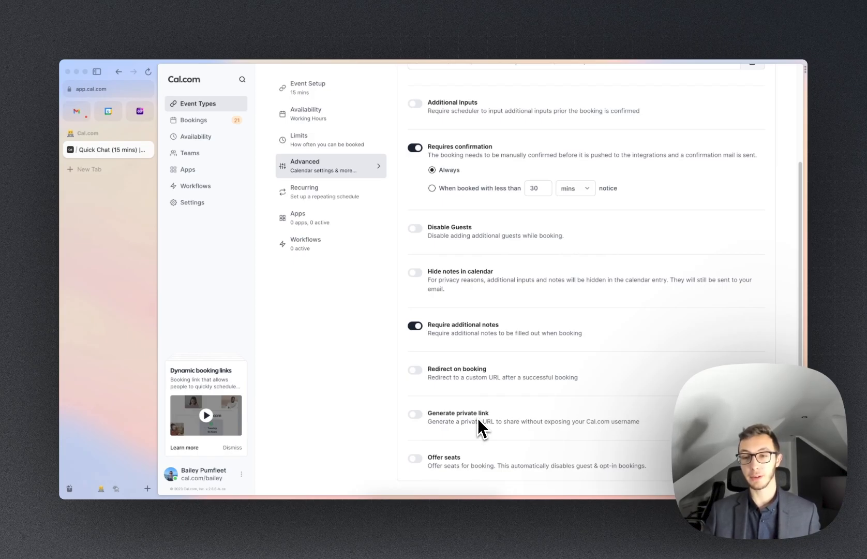
pyautogui.moveTo(491, 429)
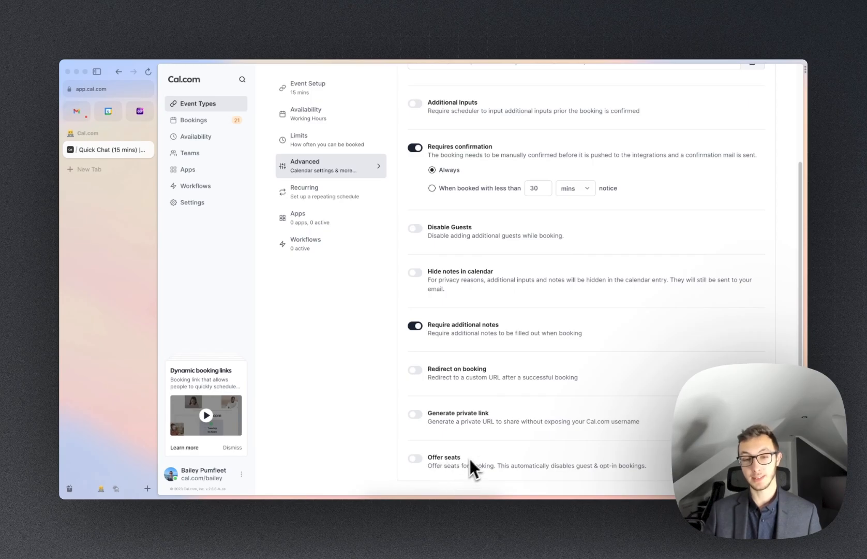
pyautogui.moveTo(491, 450)
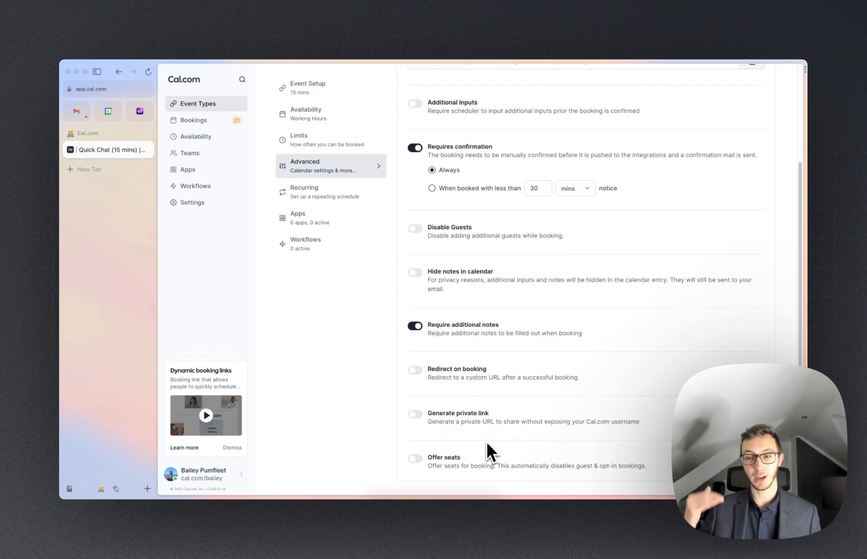
pyautogui.moveTo(471, 461)
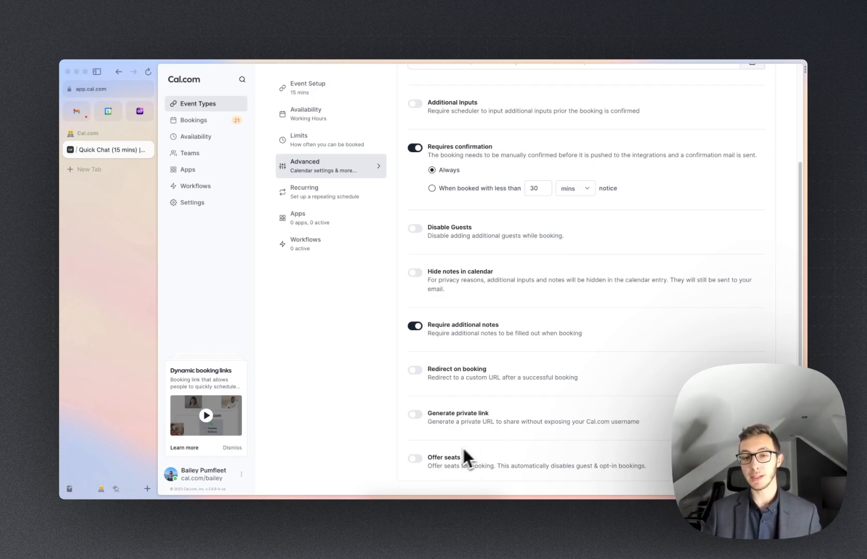
# - Turn on Offer seats for Quick Chat, allowing 2 seats per booking
pyautogui.click(414, 458)
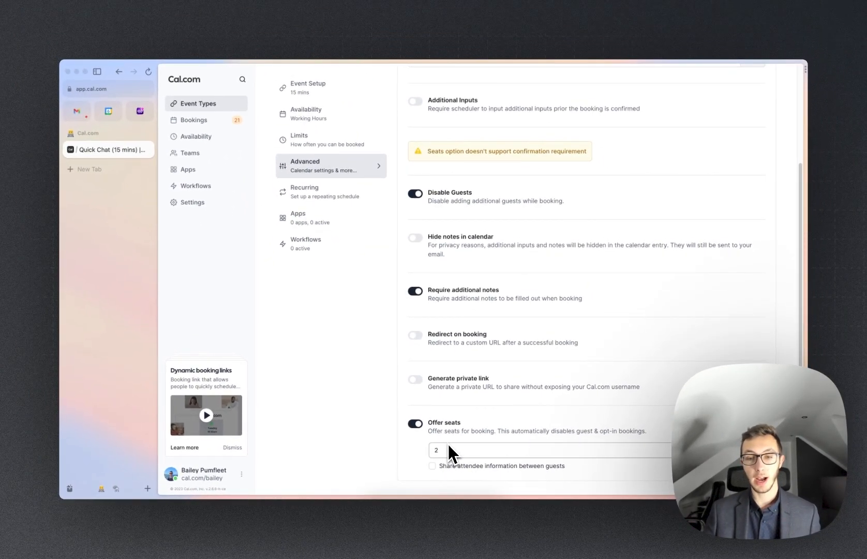
pyautogui.moveTo(463, 480)
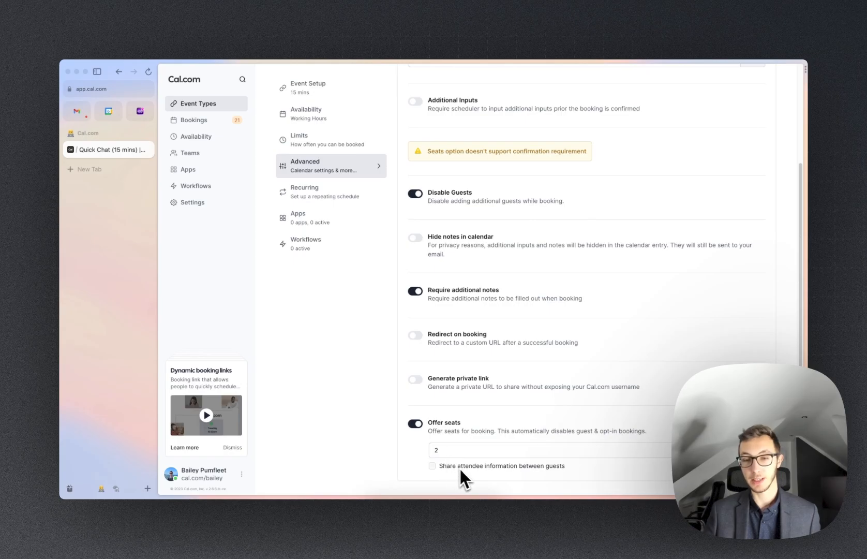
pyautogui.moveTo(497, 480)
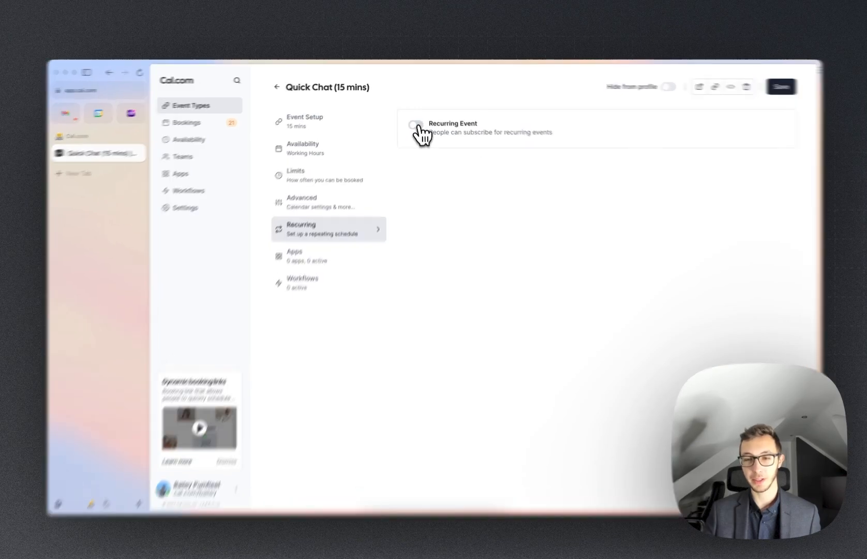
# - View Quick Chat's Apps section, listing Rainbow, Giphy and Stripe as available
pyautogui.click(416, 126)
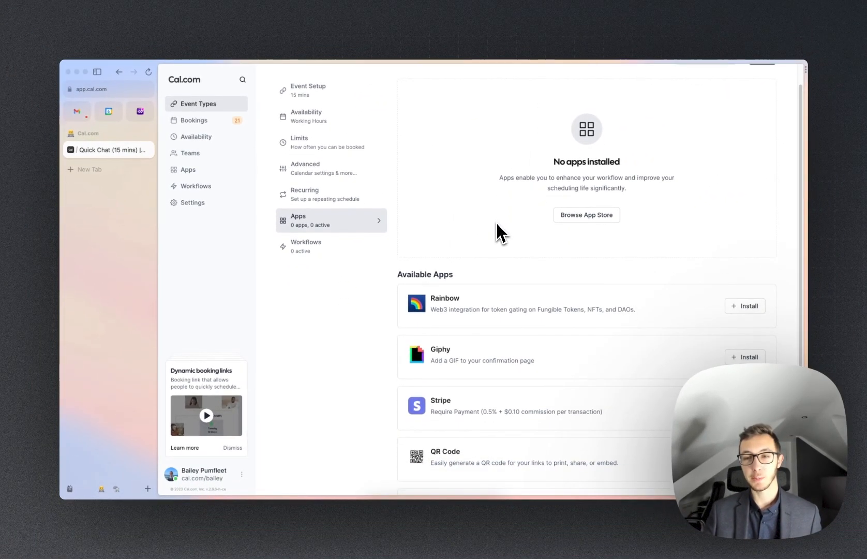
pyautogui.scroll(-3)
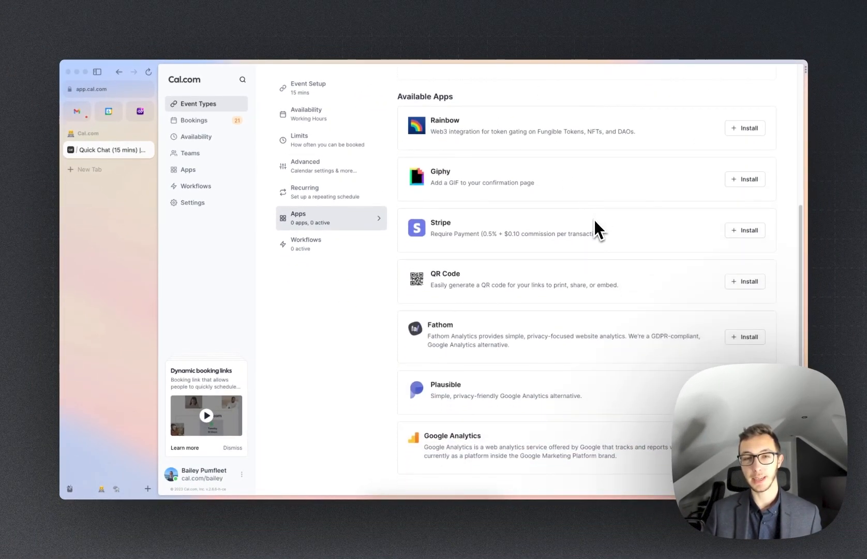
pyautogui.moveTo(453, 182)
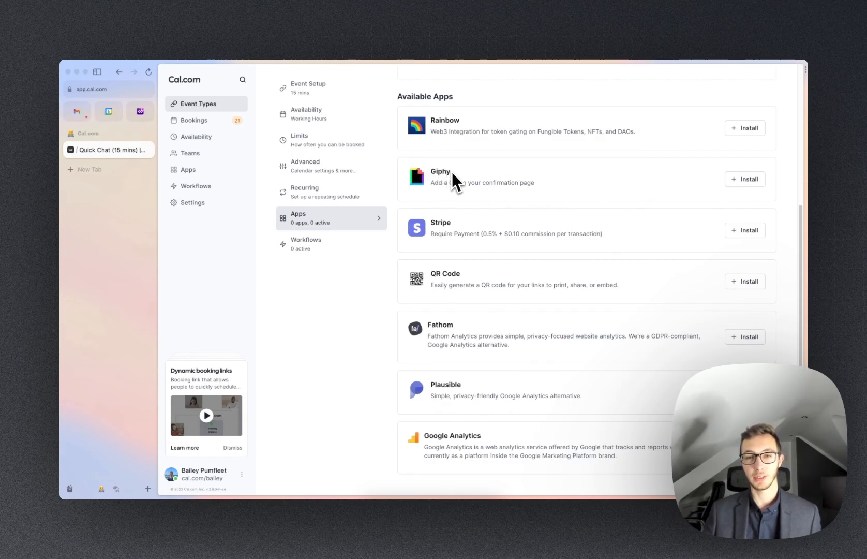
pyautogui.moveTo(616, 168)
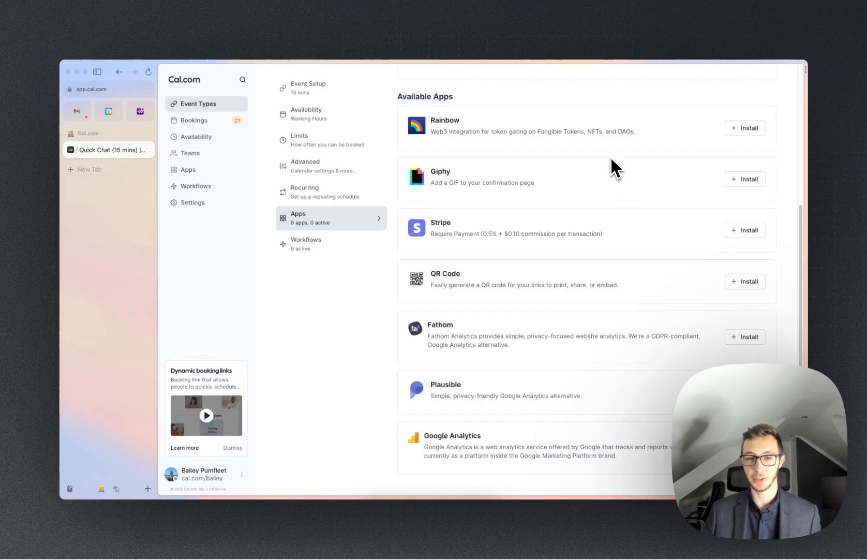
pyautogui.moveTo(502, 218)
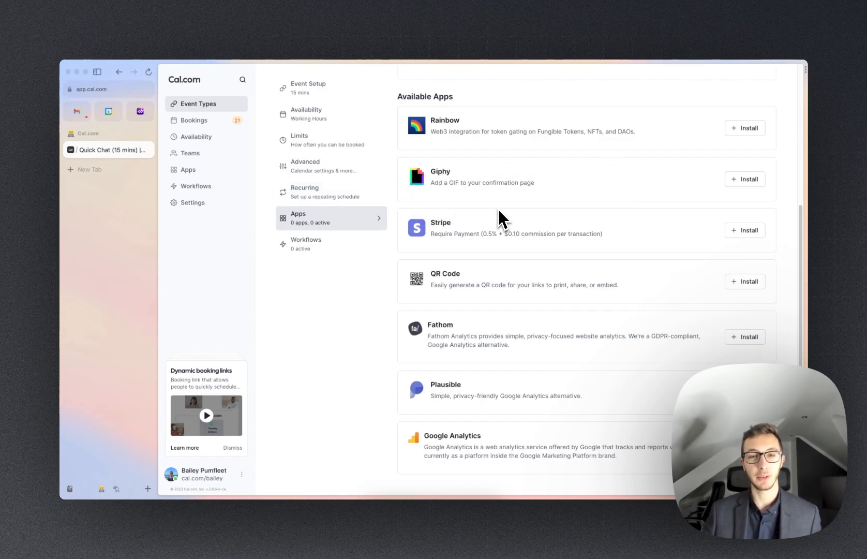
# - View Quick Chat's Workflows section, which has no workflows yet
pyautogui.click(305, 243)
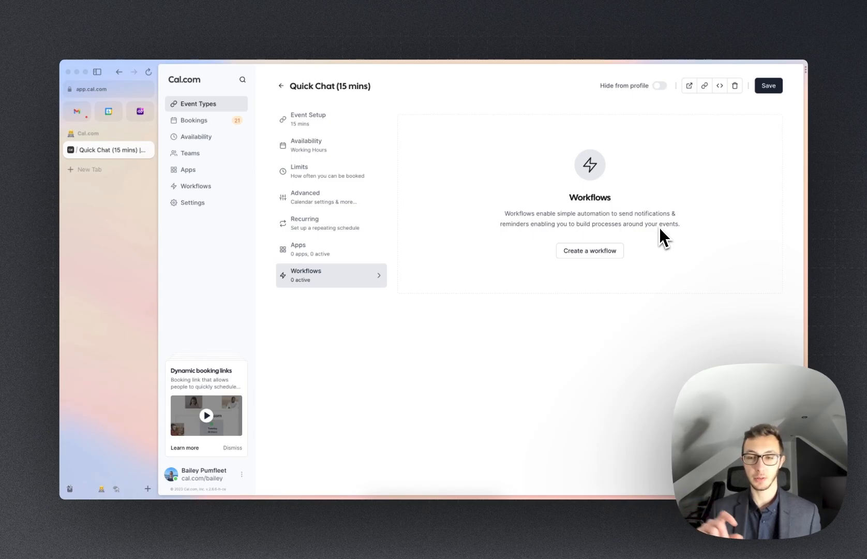
pyautogui.moveTo(641, 201)
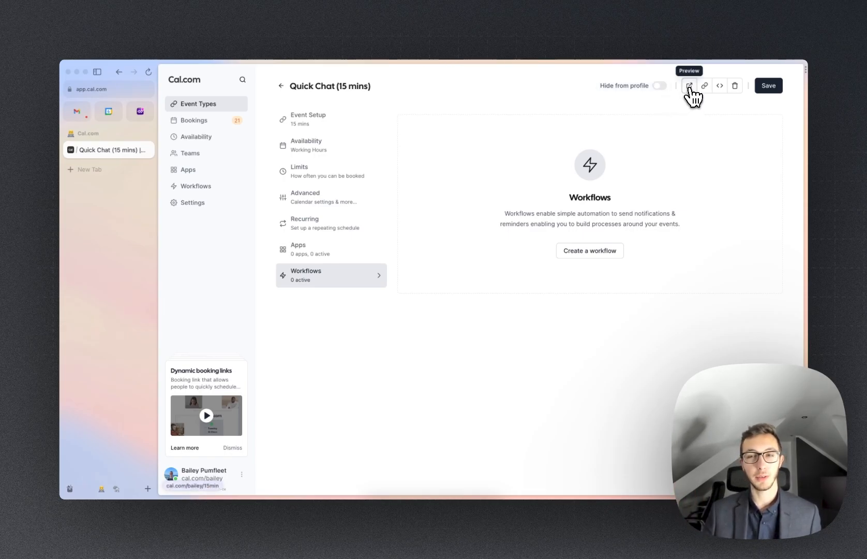
pyautogui.click(690, 85)
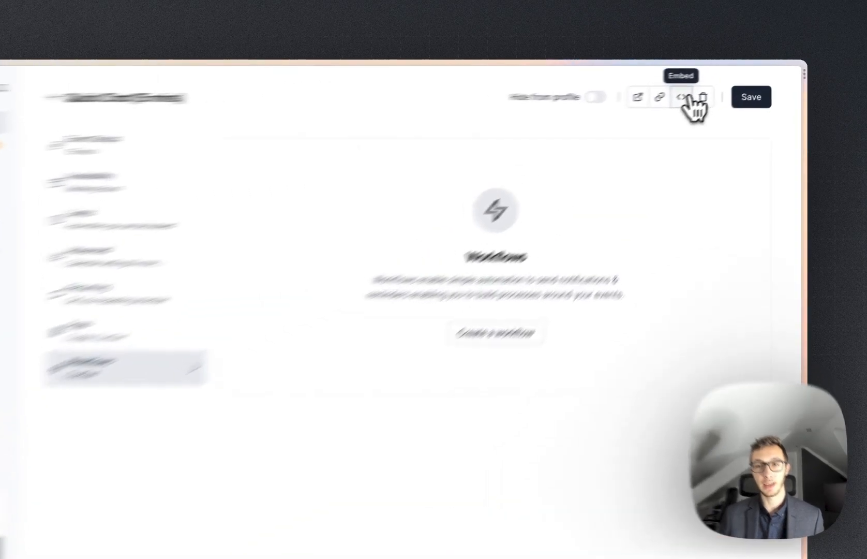
# - Bring up the embed options: inline, floating pop-up button, or element-click pop-up
pyautogui.click(683, 97)
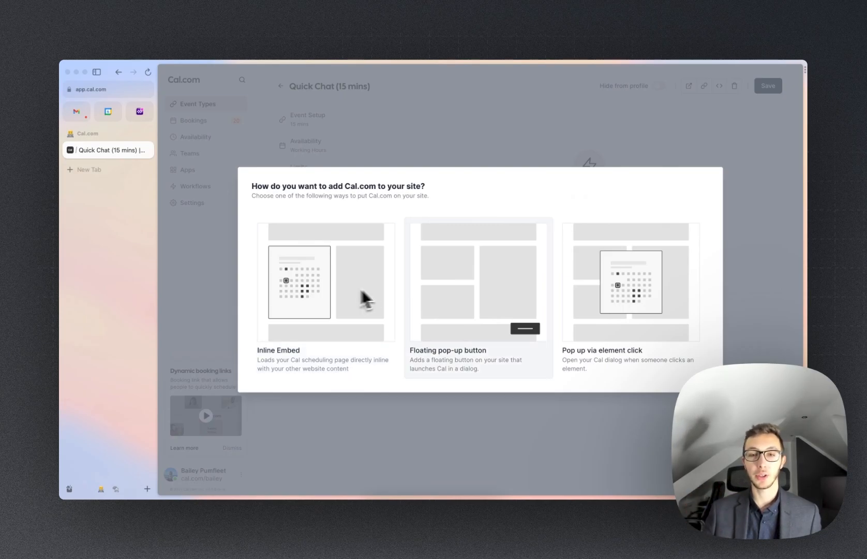
pyautogui.moveTo(432, 299)
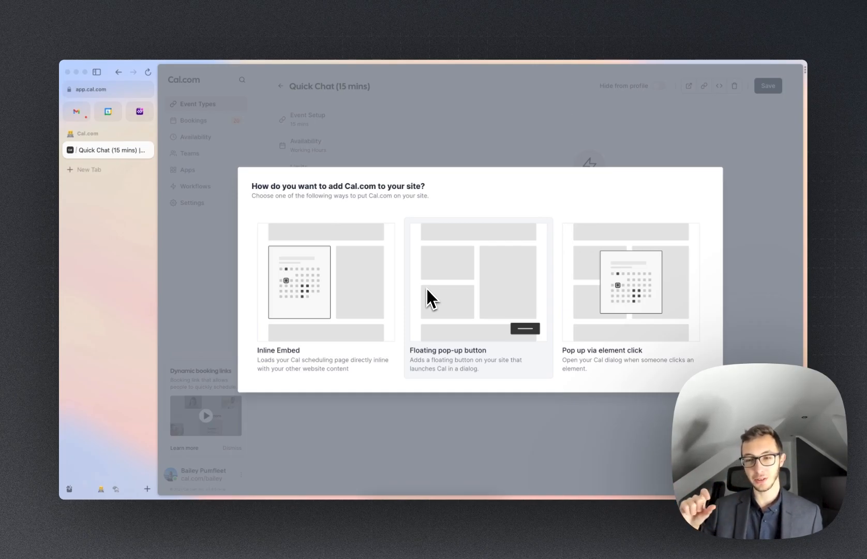
pyautogui.moveTo(484, 307)
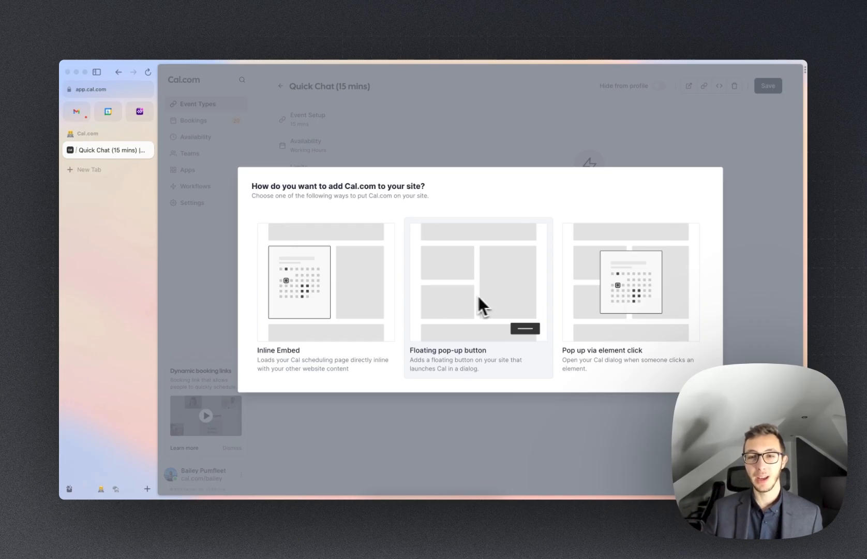
pyautogui.moveTo(664, 280)
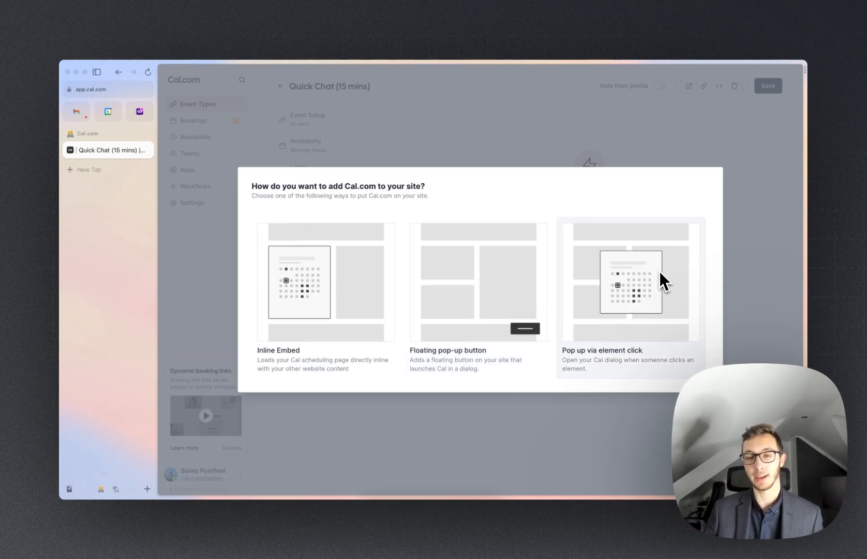